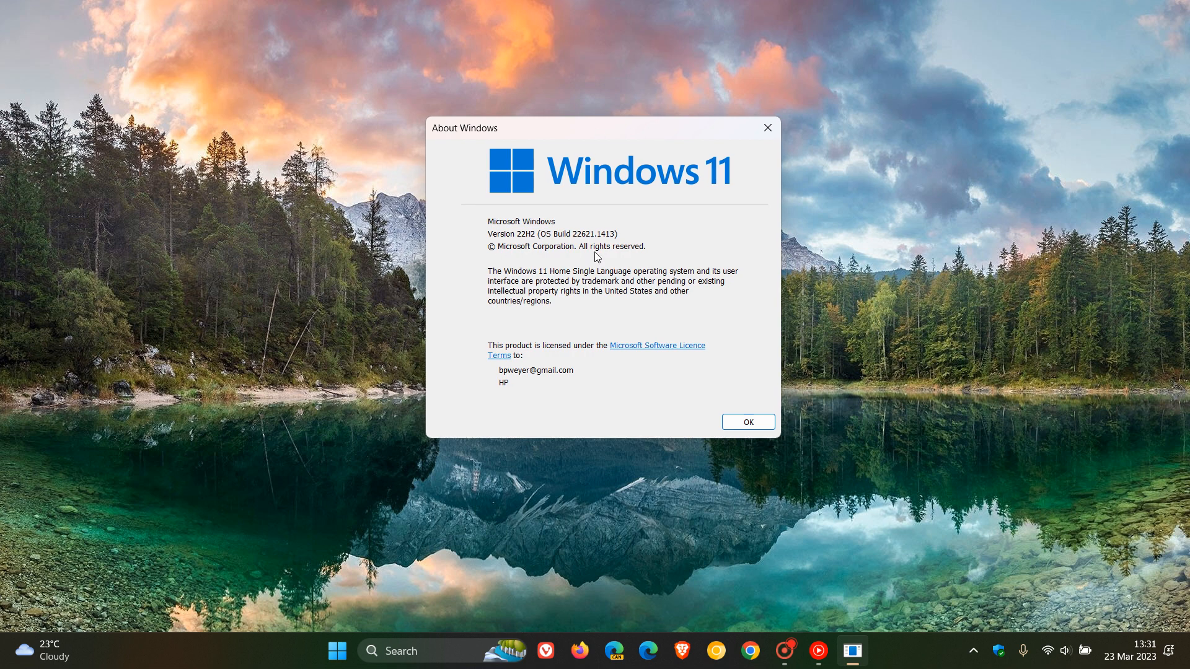
mouse_move(711, 241)
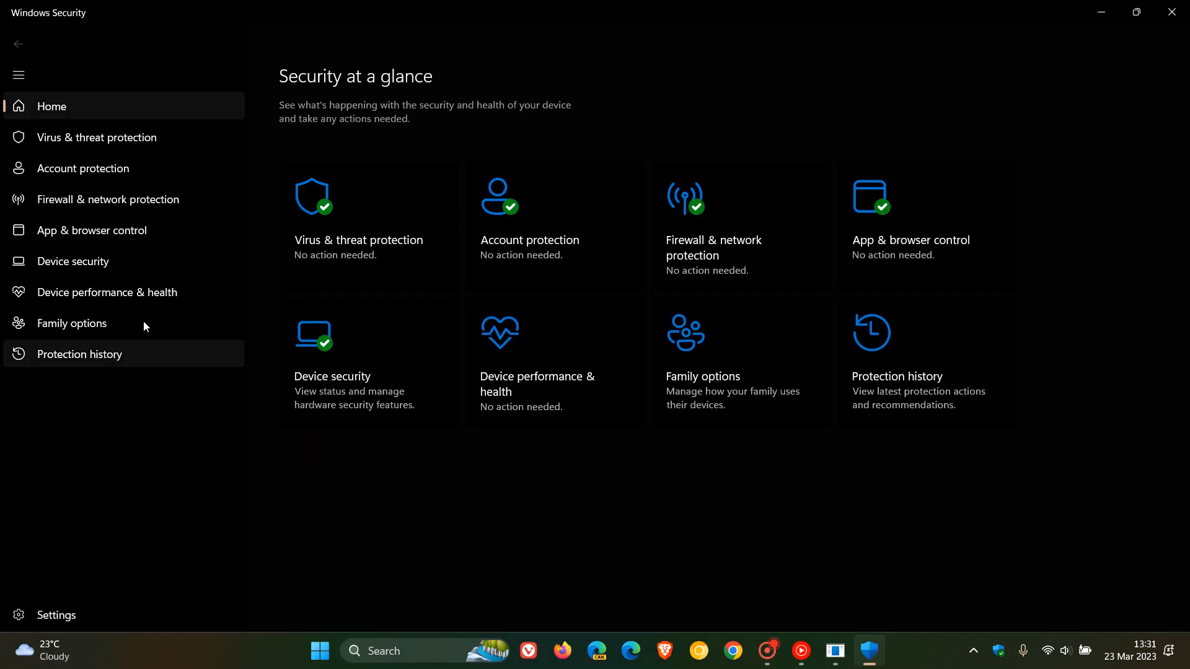
Show the Device security page with core isolation, security processor, secure boot and encryption status
click(74, 262)
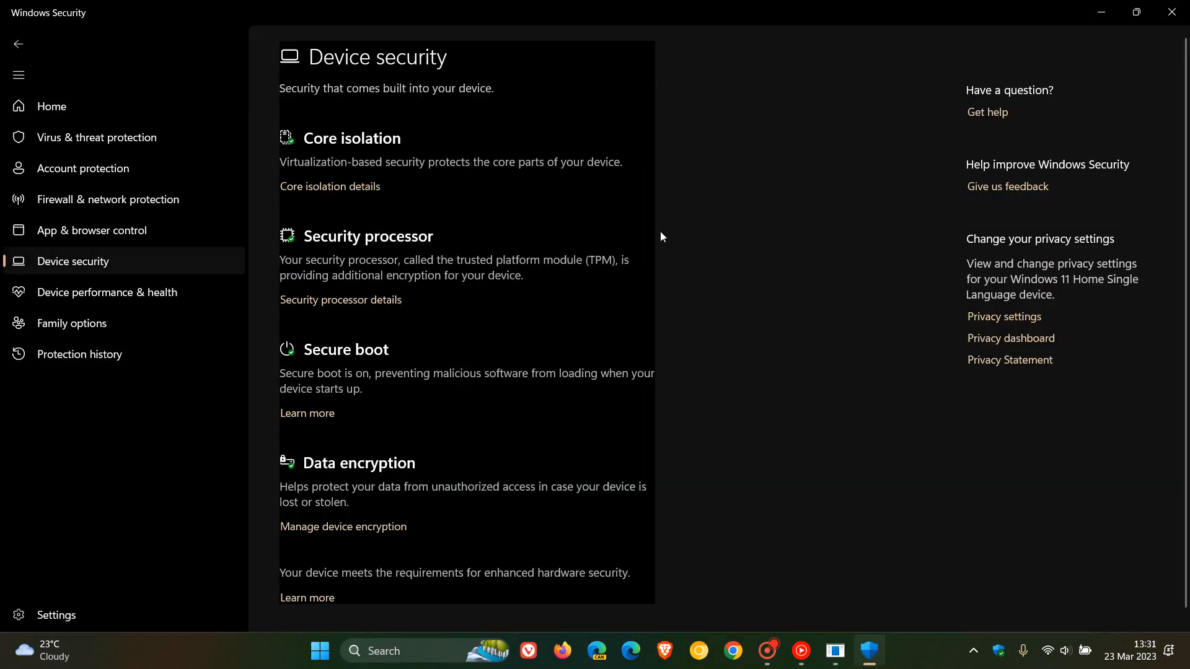
mouse_move(755, 221)
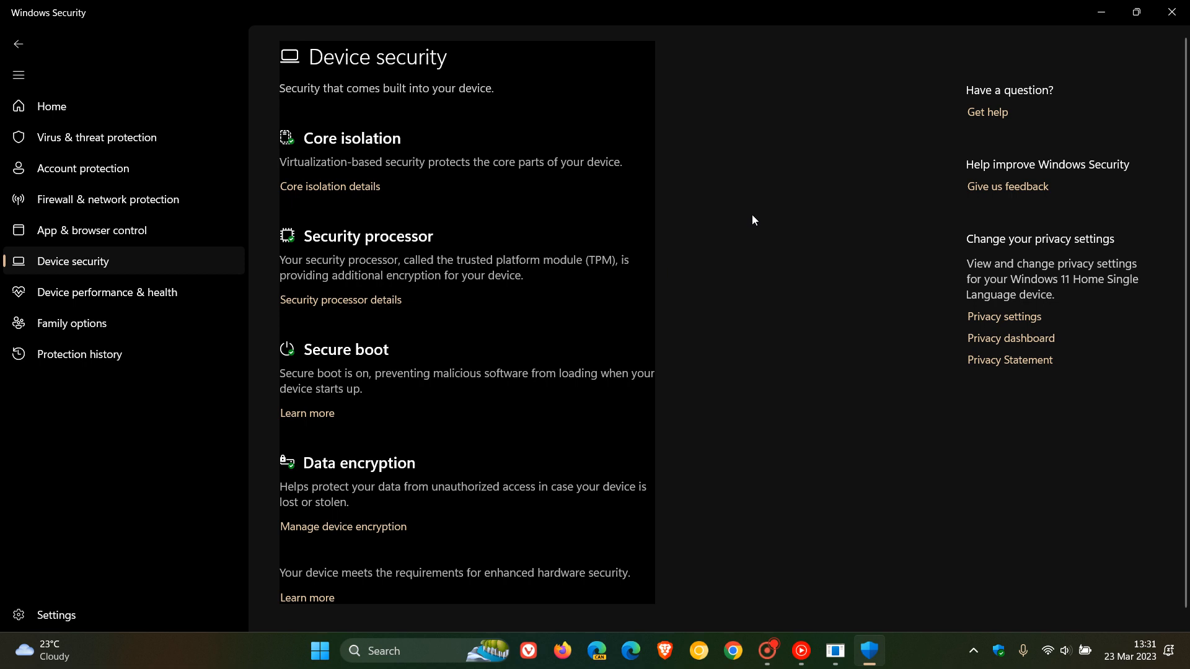
mouse_move(789, 253)
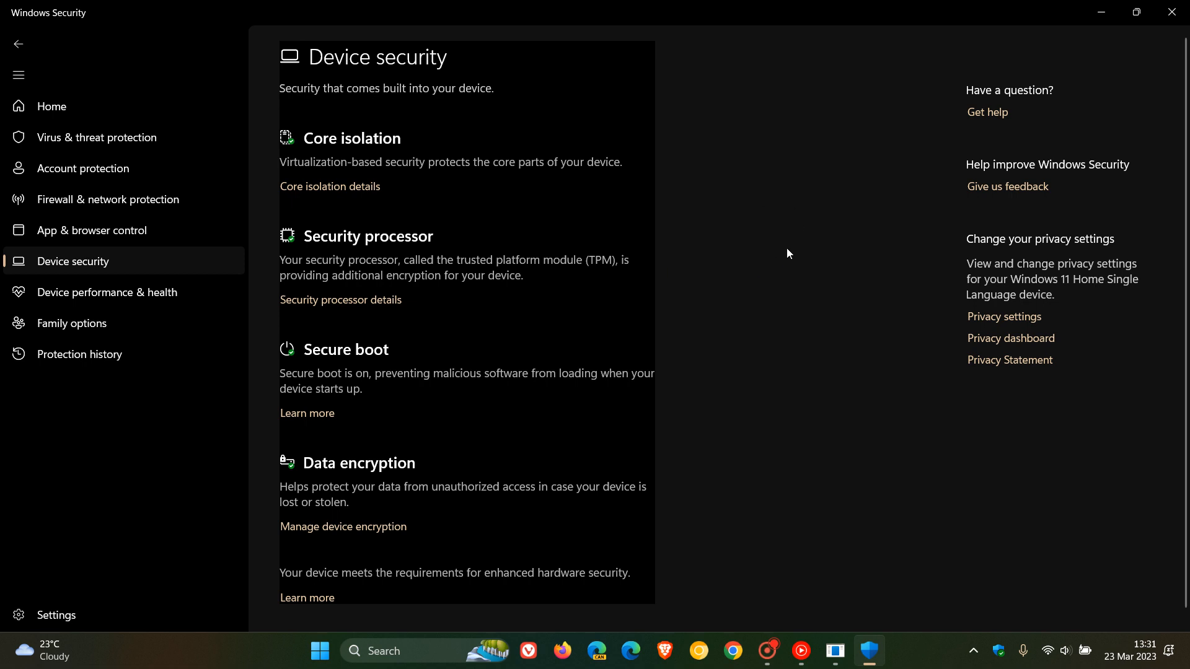
mouse_move(406, 123)
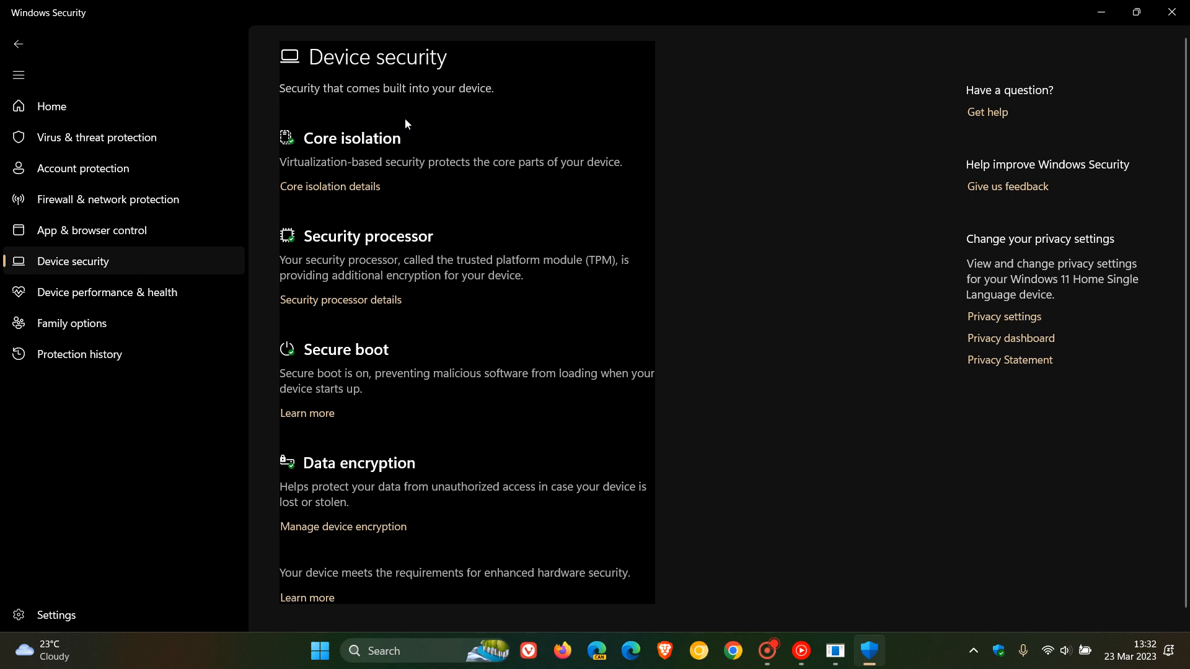
mouse_move(504, 248)
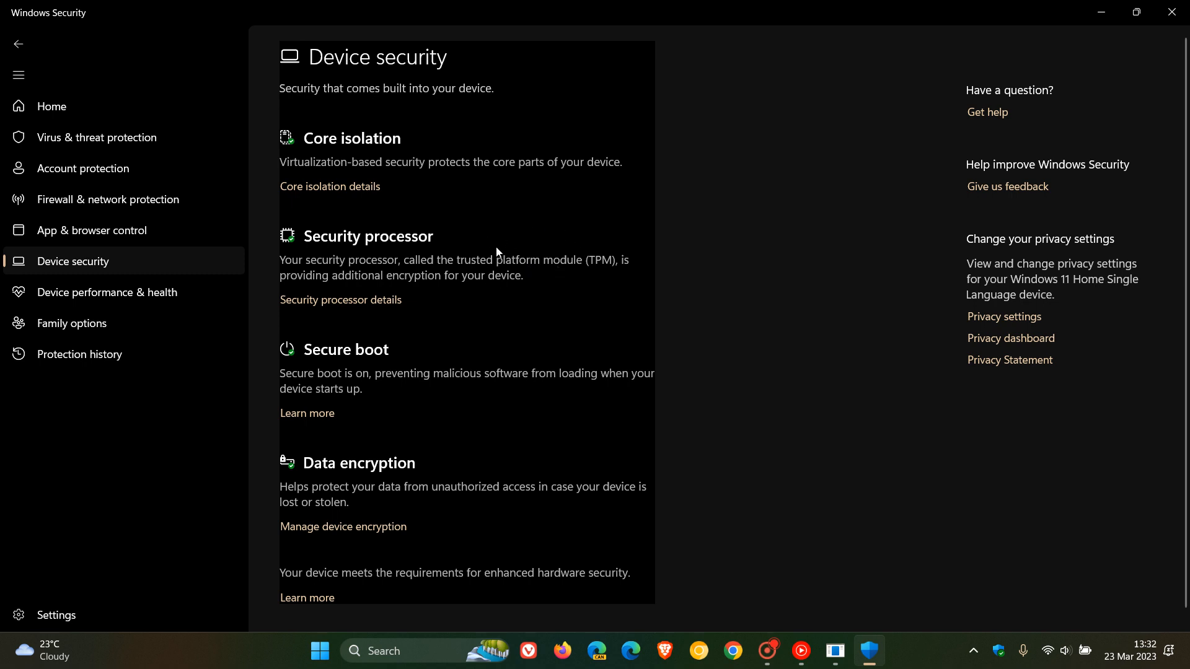
mouse_move(513, 340)
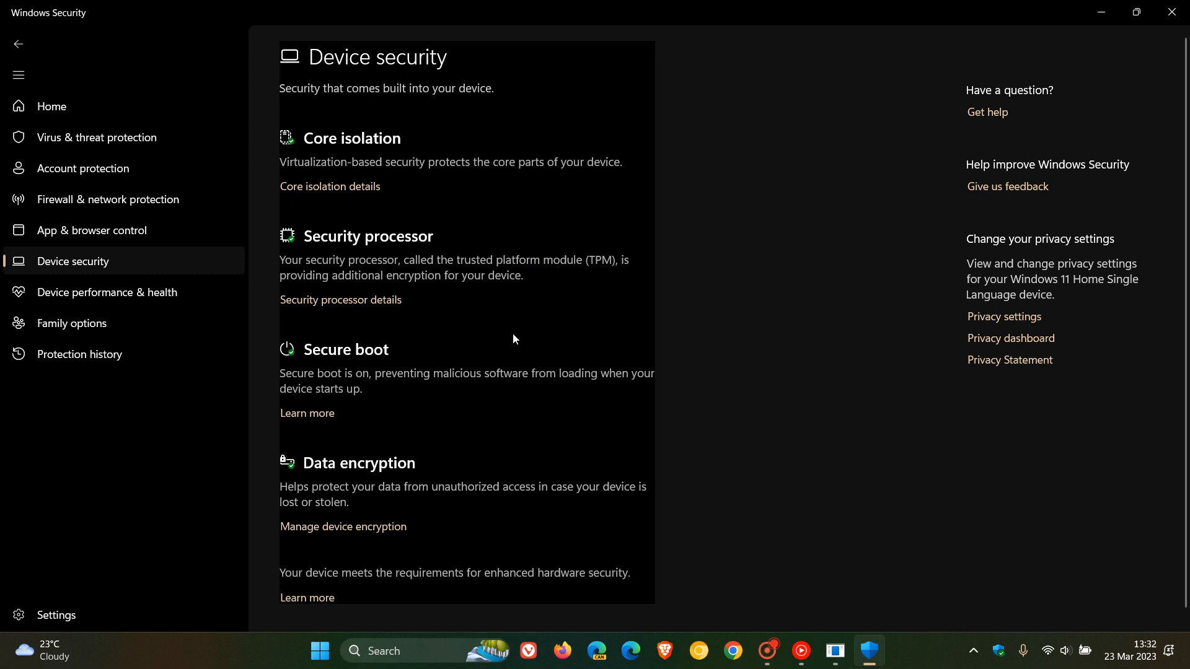
mouse_move(767, 245)
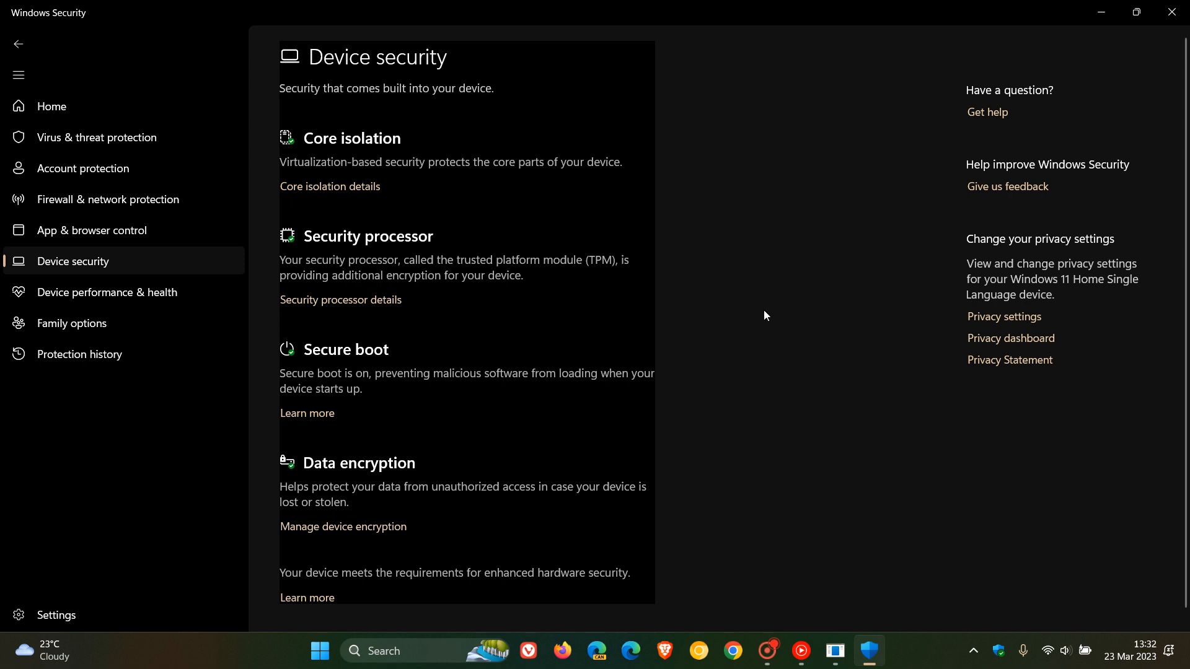
mouse_move(743, 173)
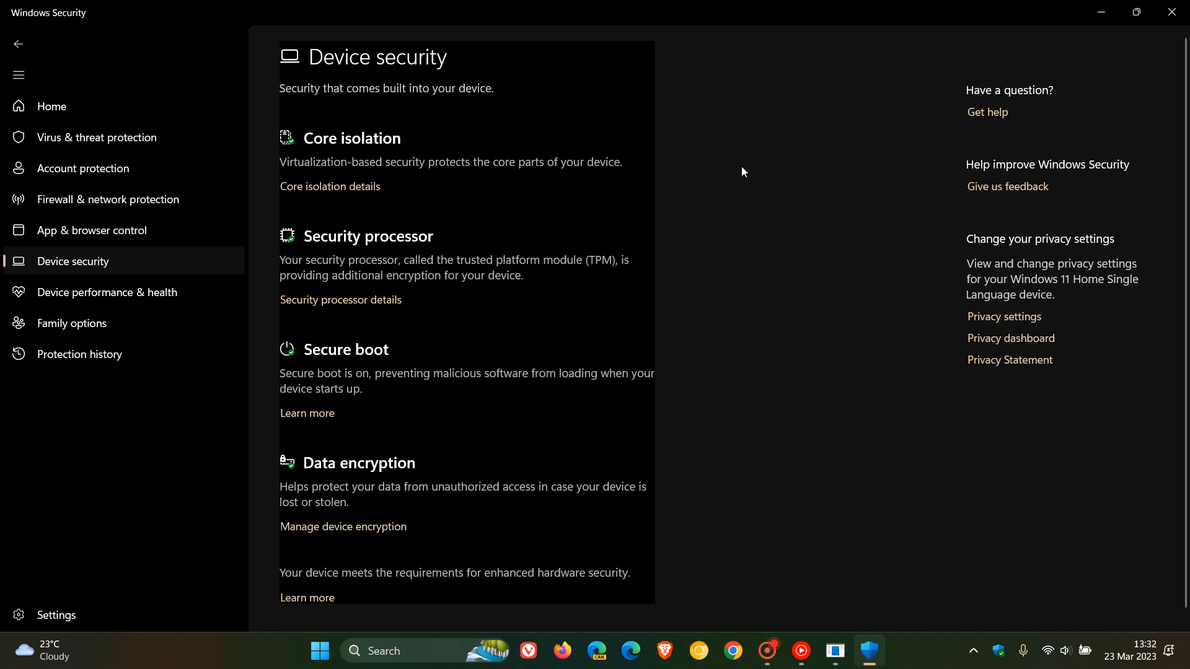
mouse_move(811, 403)
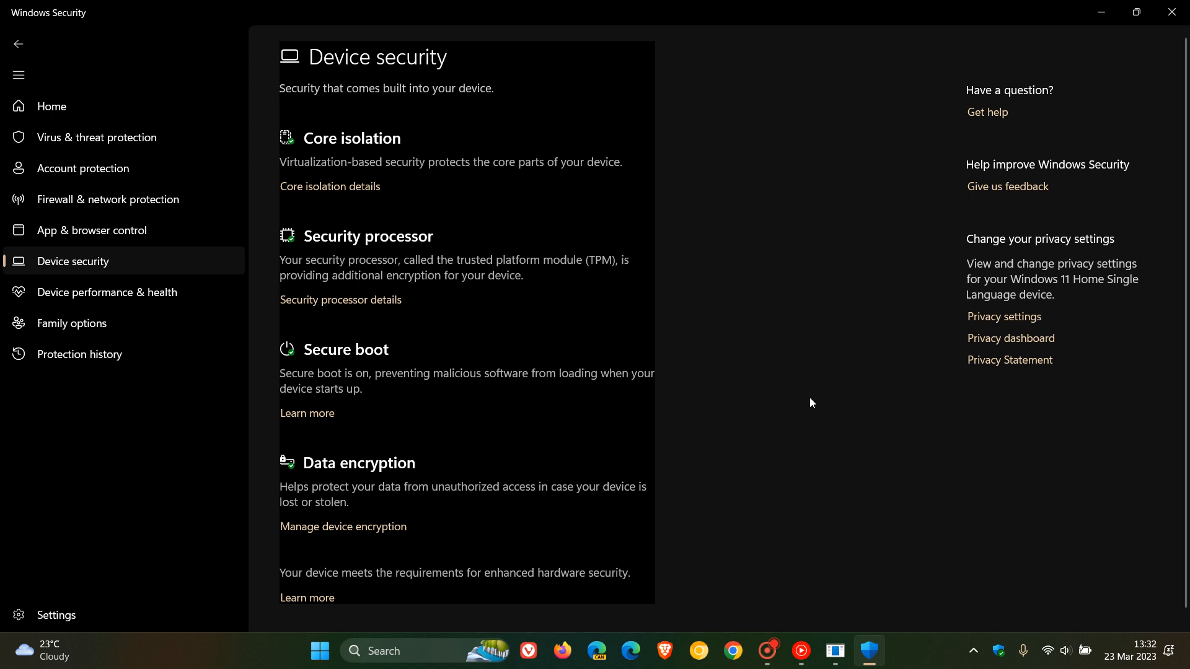
mouse_move(771, 328)
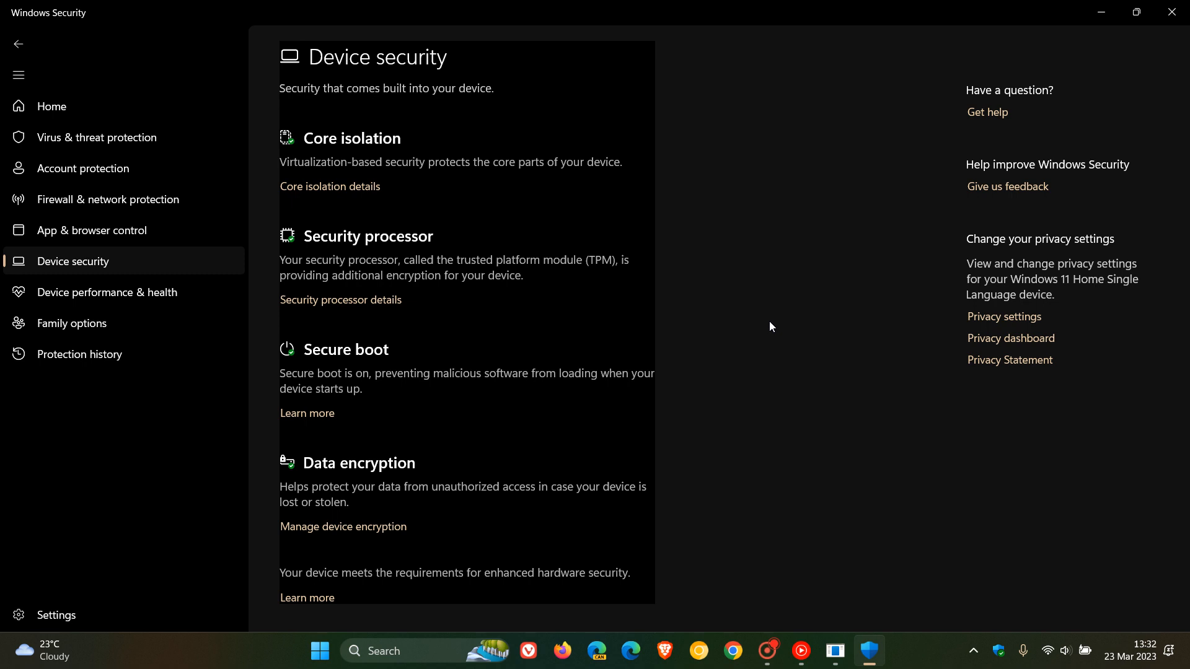
mouse_move(807, 303)
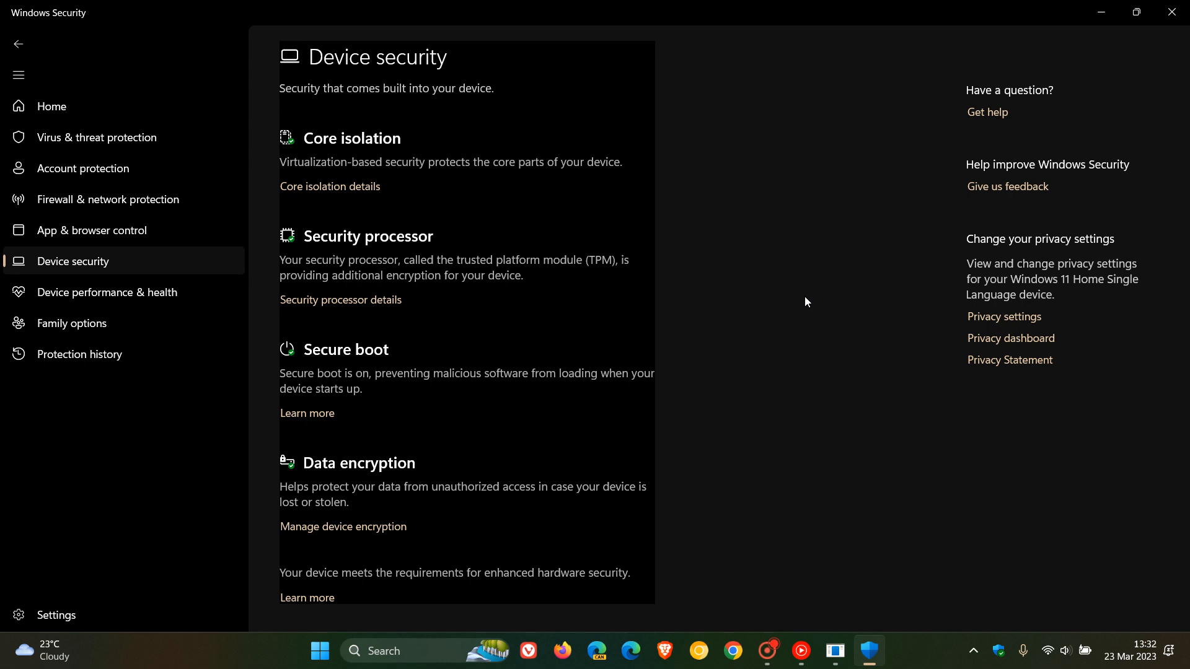
mouse_move(771, 286)
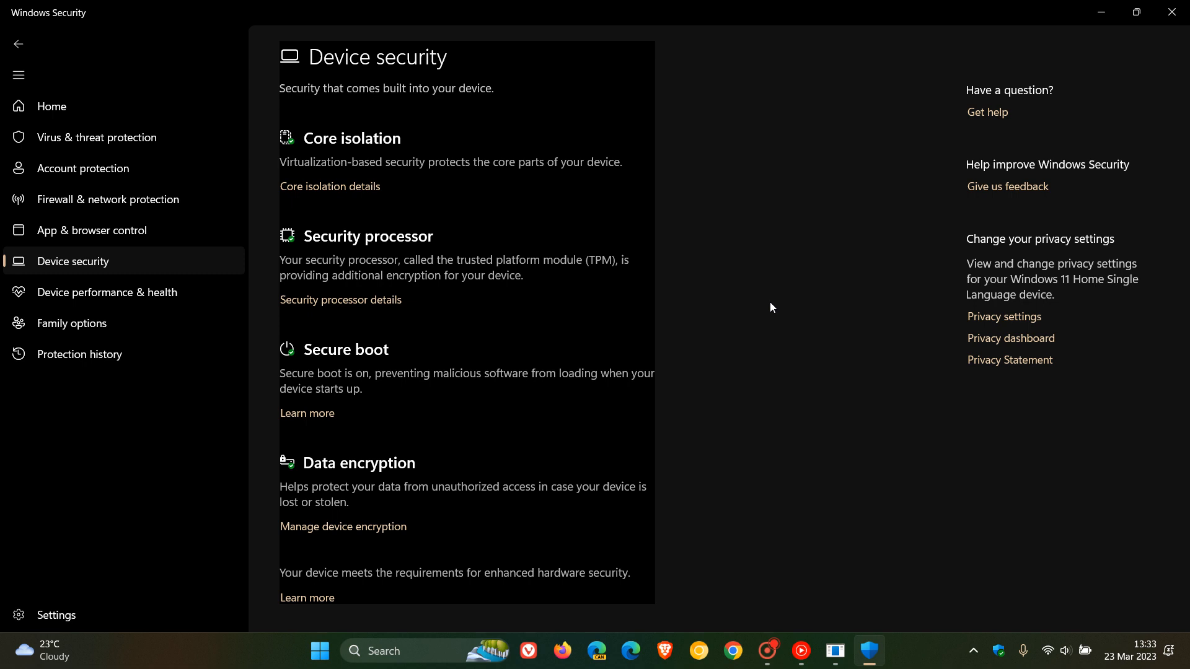
mouse_move(817, 270)
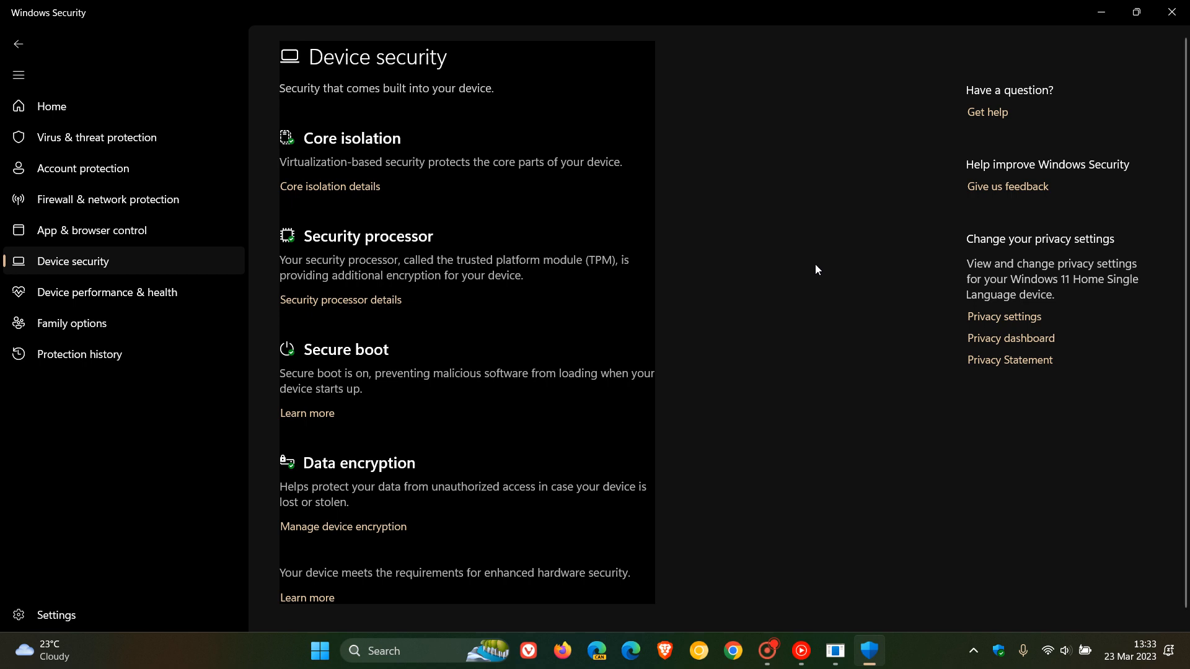
mouse_move(805, 388)
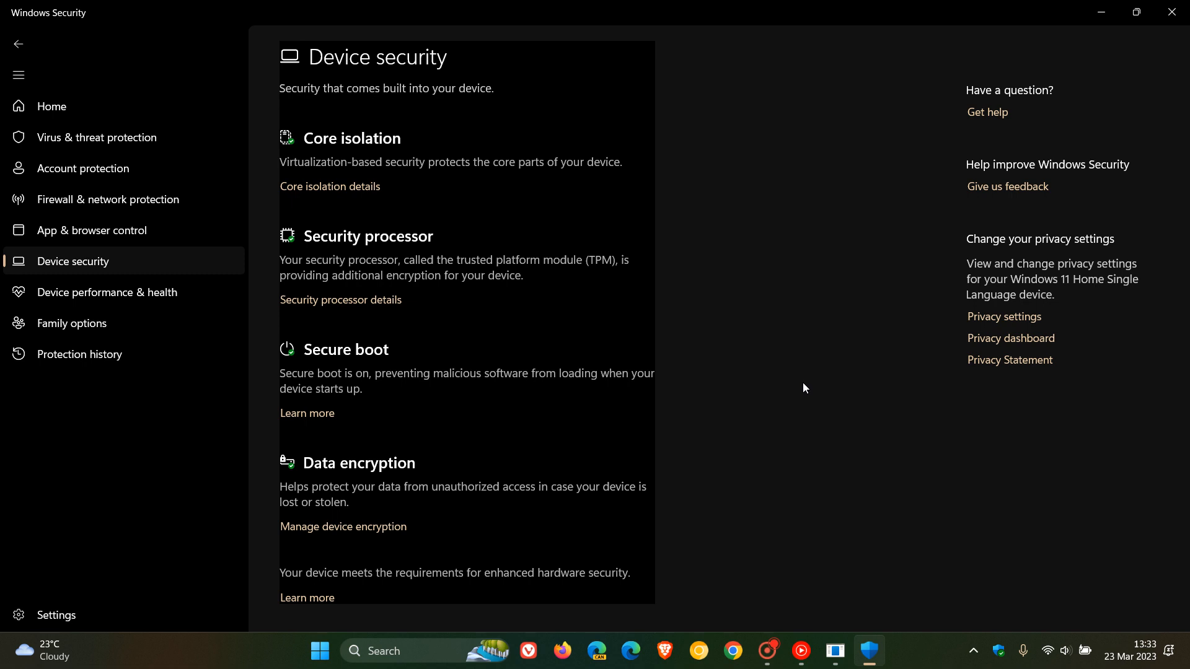
mouse_move(769, 305)
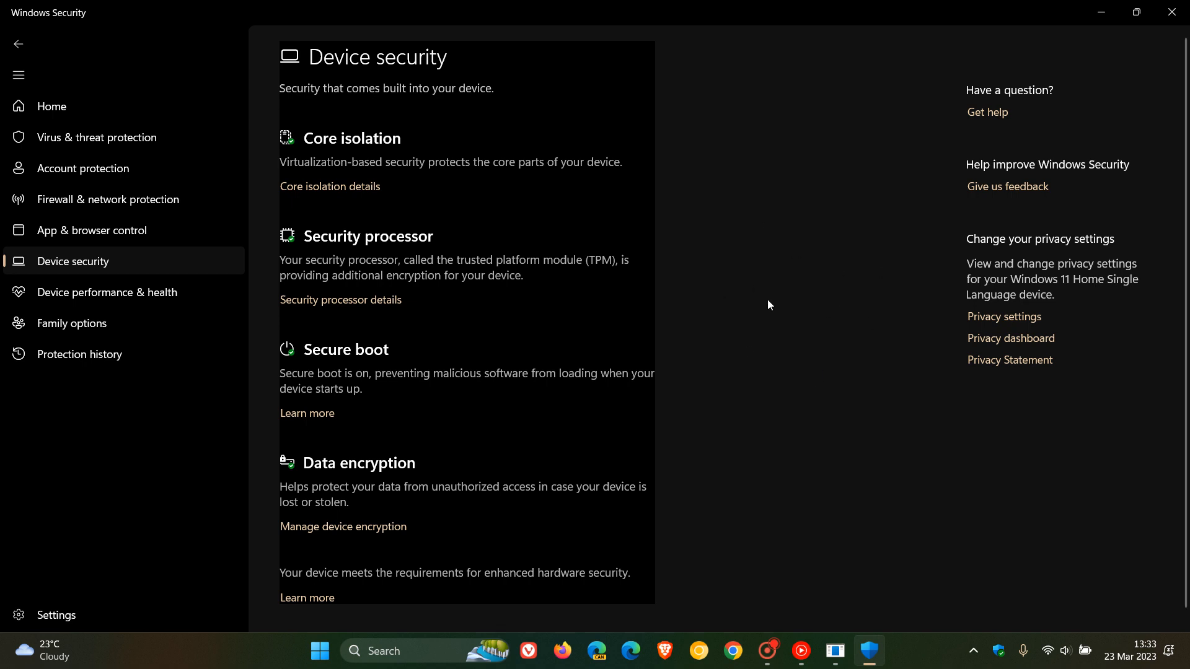
mouse_move(800, 296)
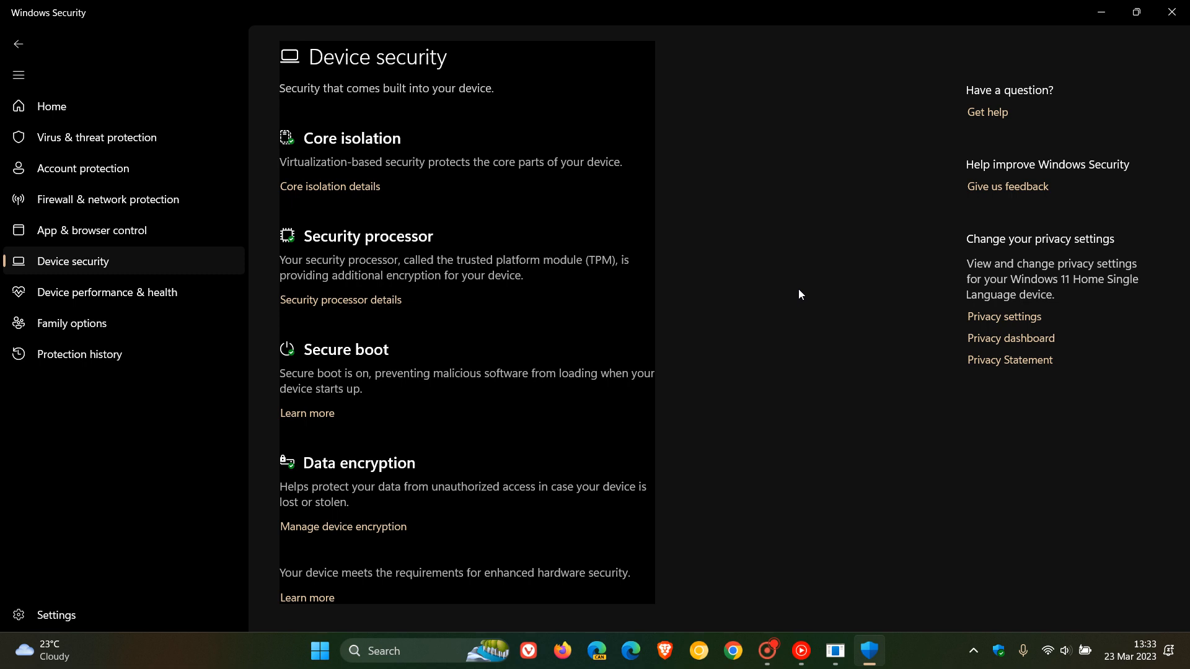
mouse_move(729, 295)
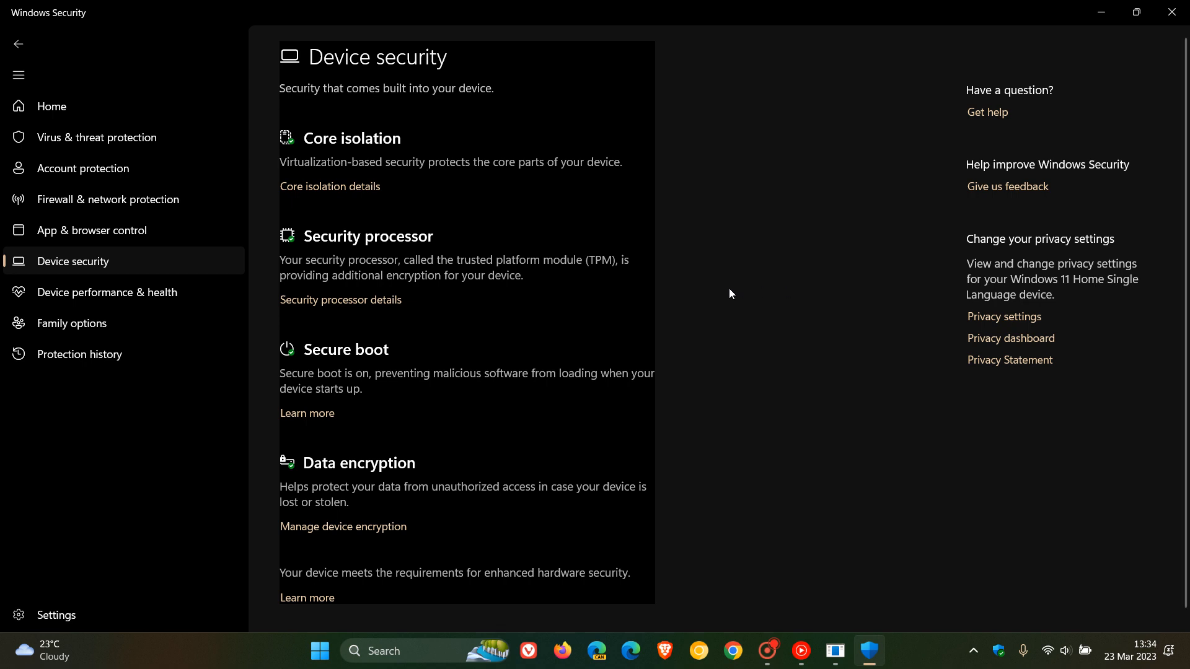
mouse_move(439, 271)
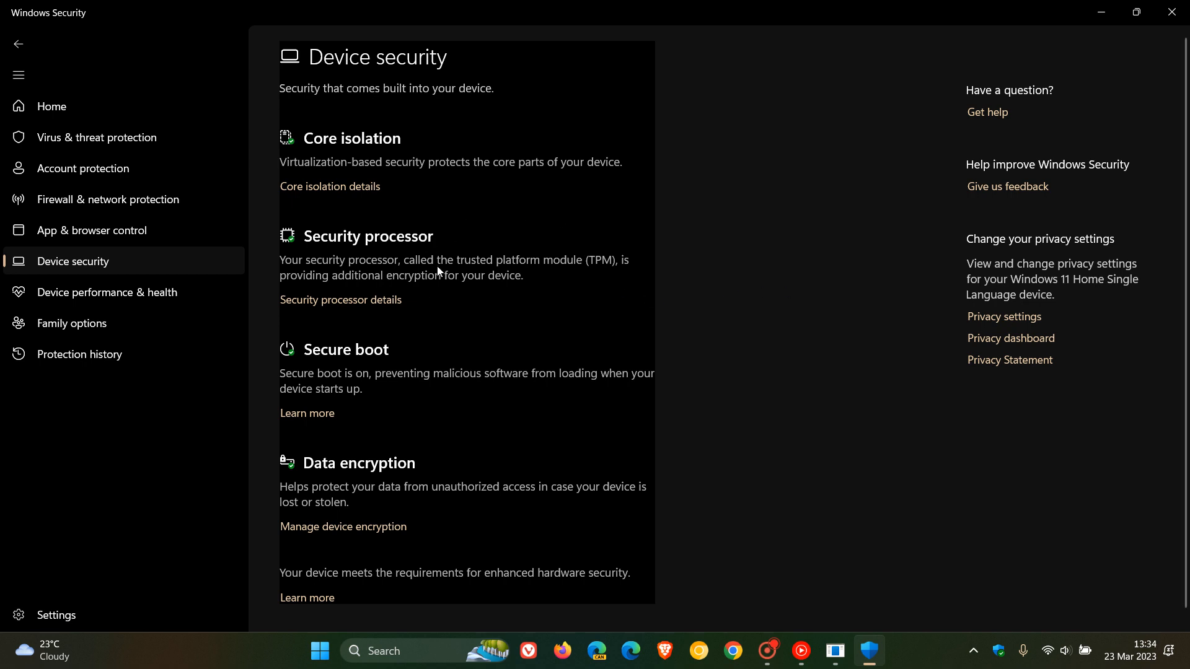
click(340, 300)
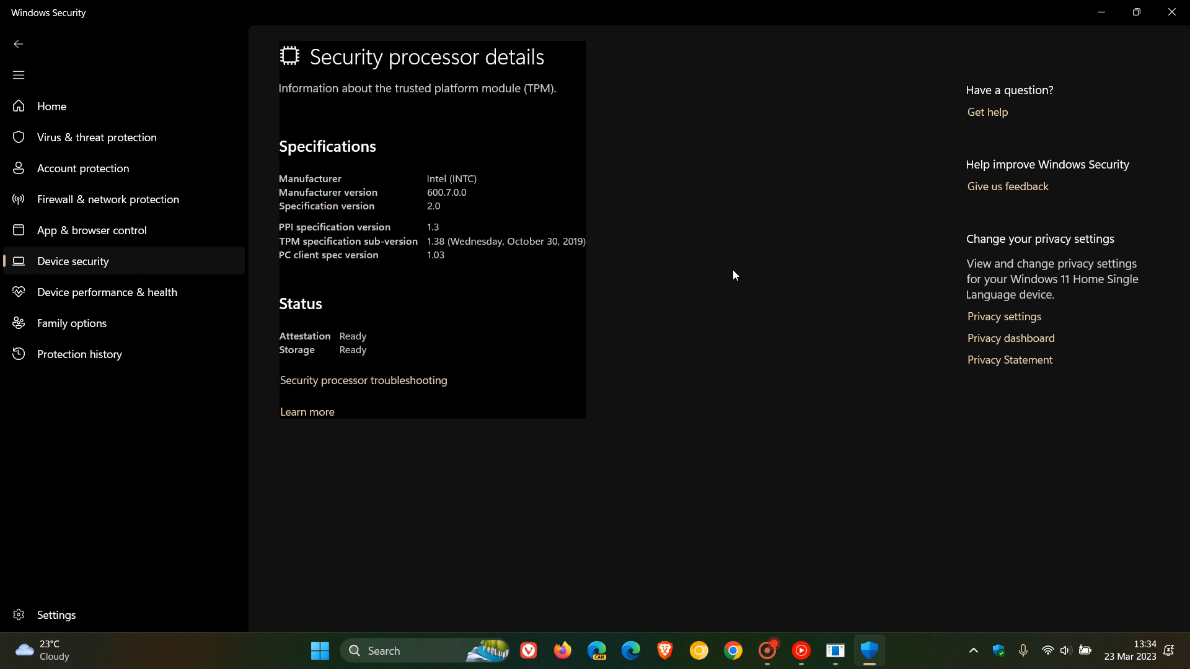
mouse_move(747, 236)
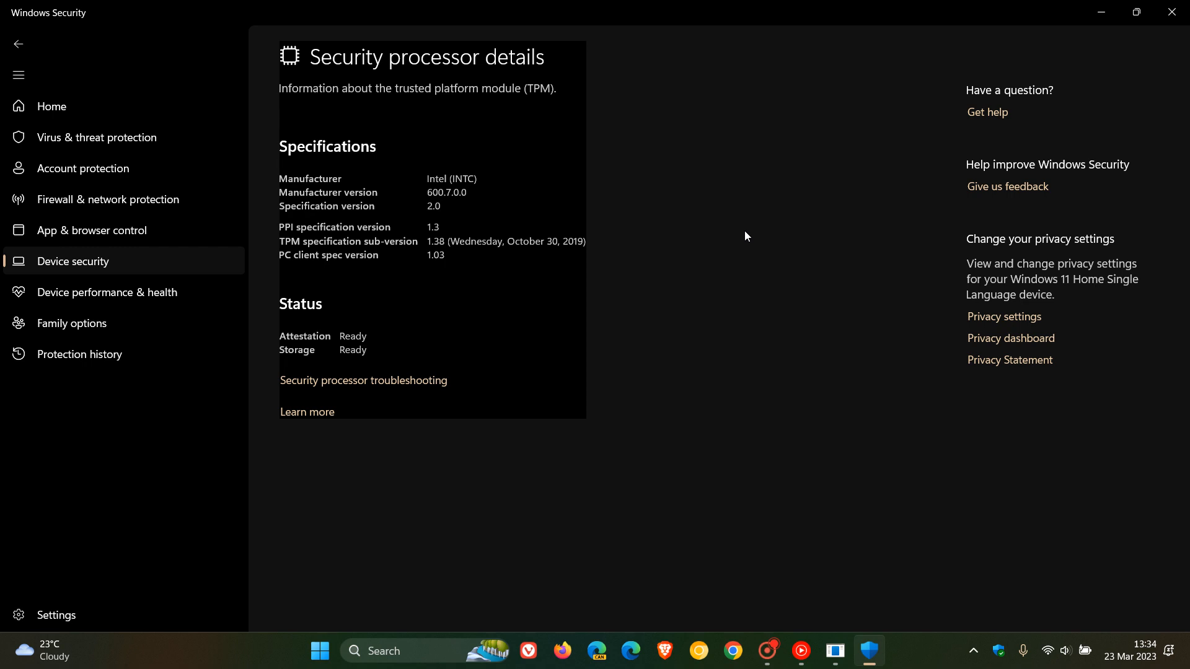
mouse_move(732, 226)
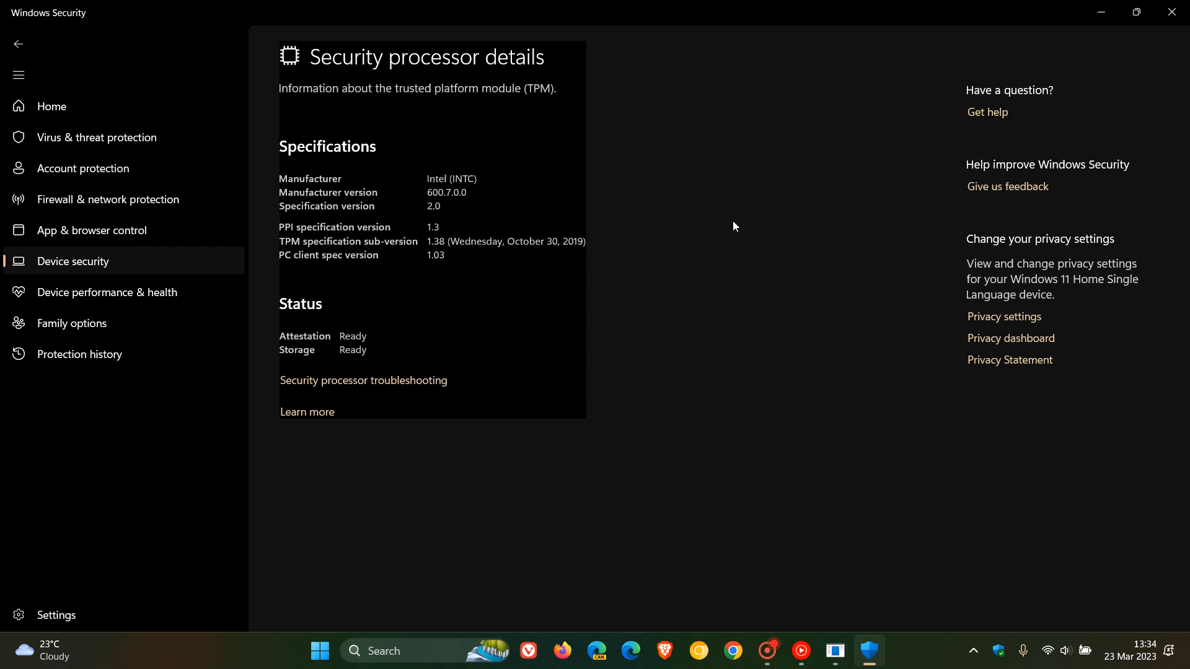
mouse_move(724, 218)
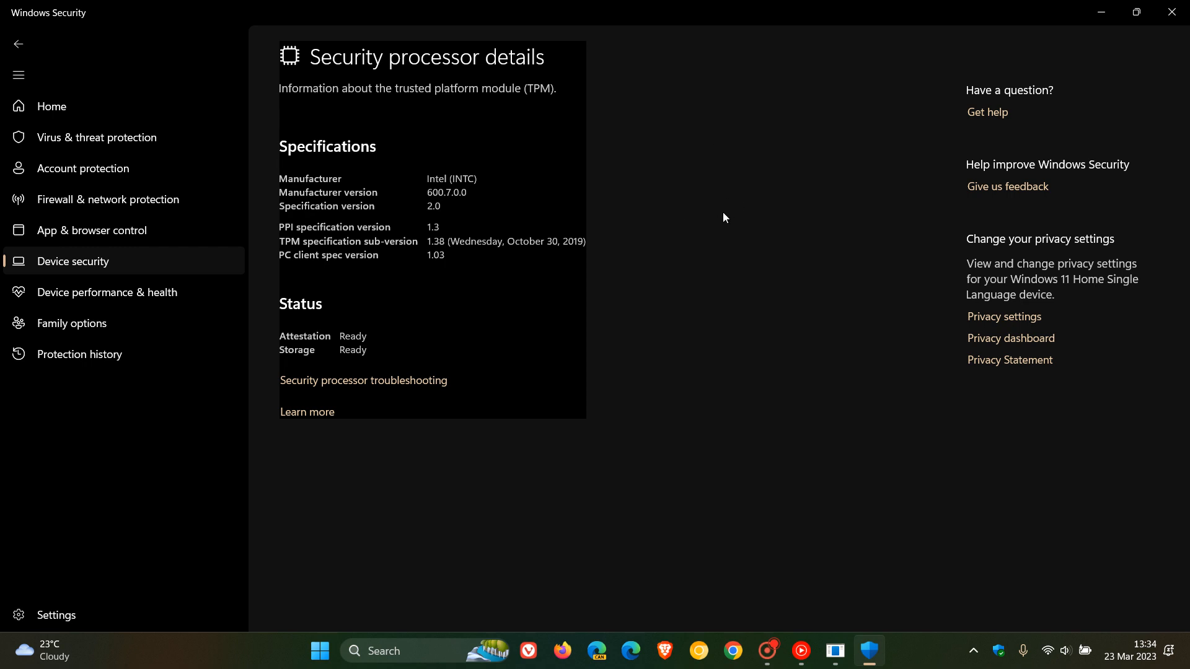
mouse_move(752, 235)
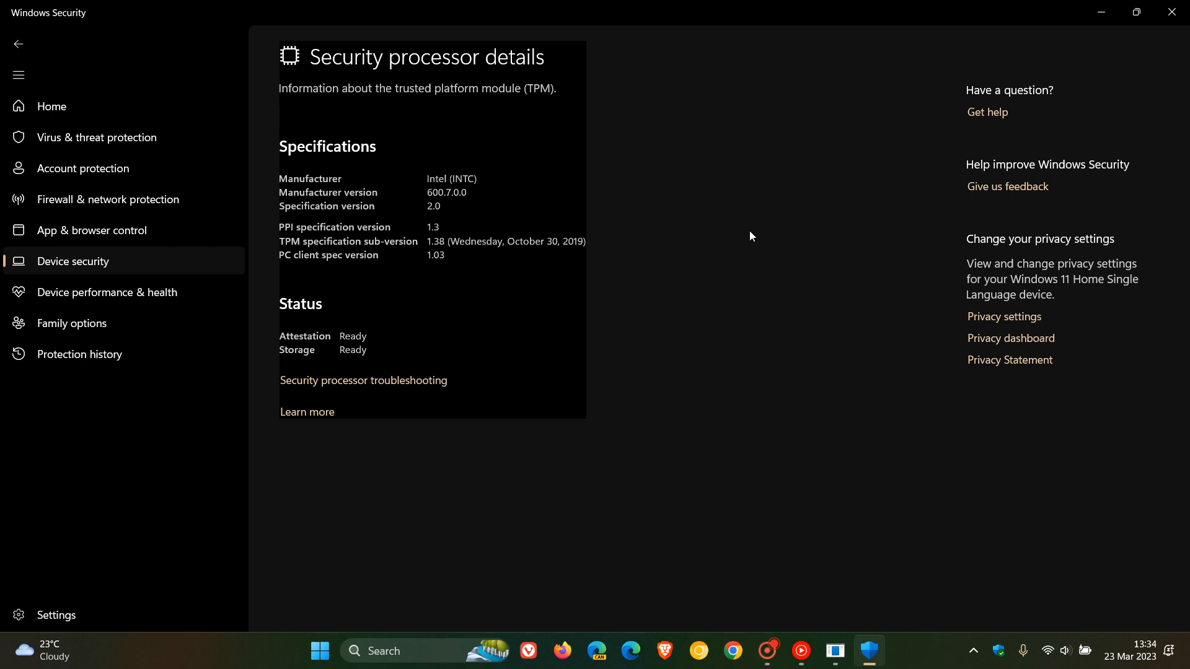
mouse_move(740, 222)
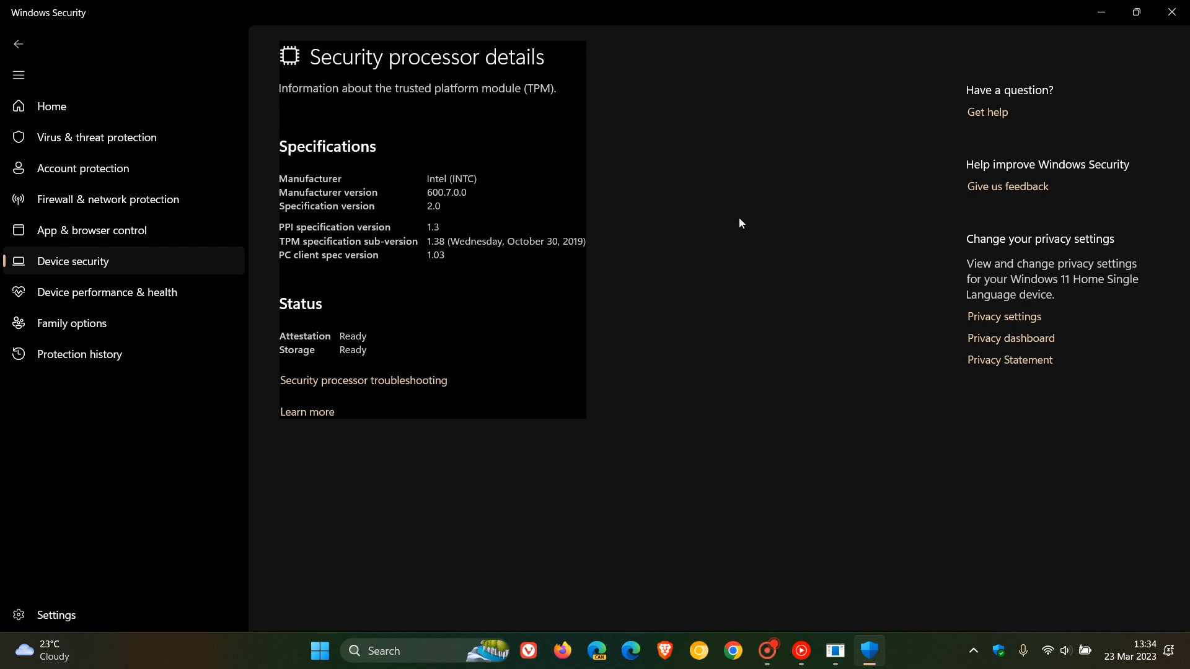
mouse_move(697, 238)
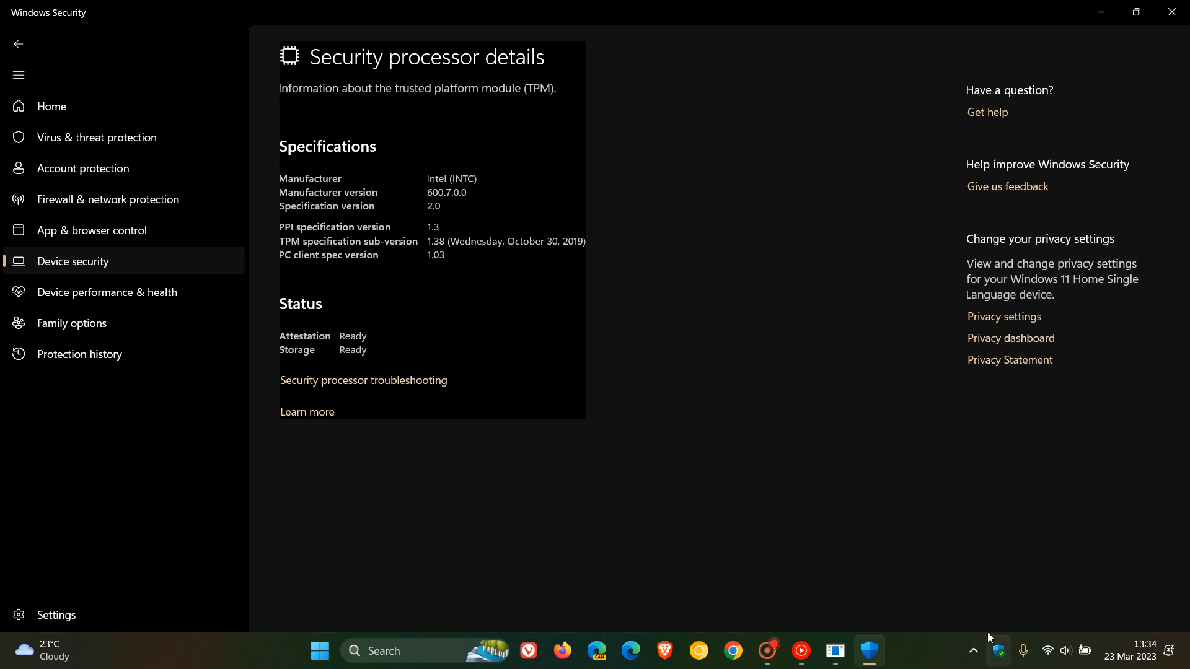
mouse_move(833, 331)
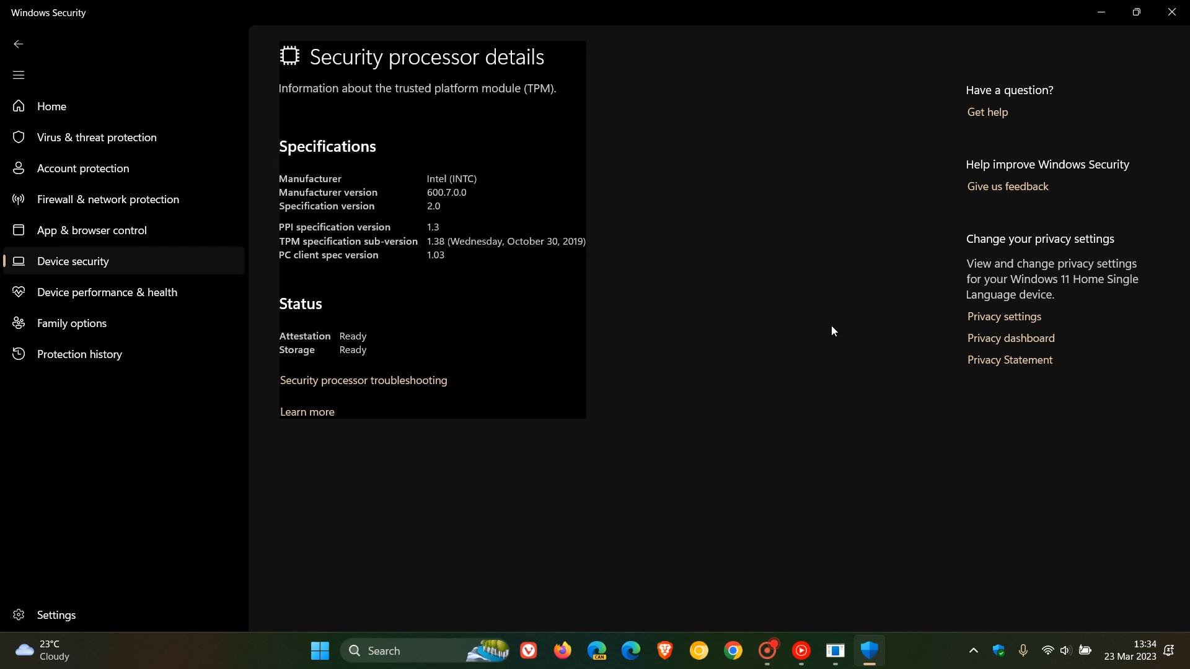
mouse_move(492, 318)
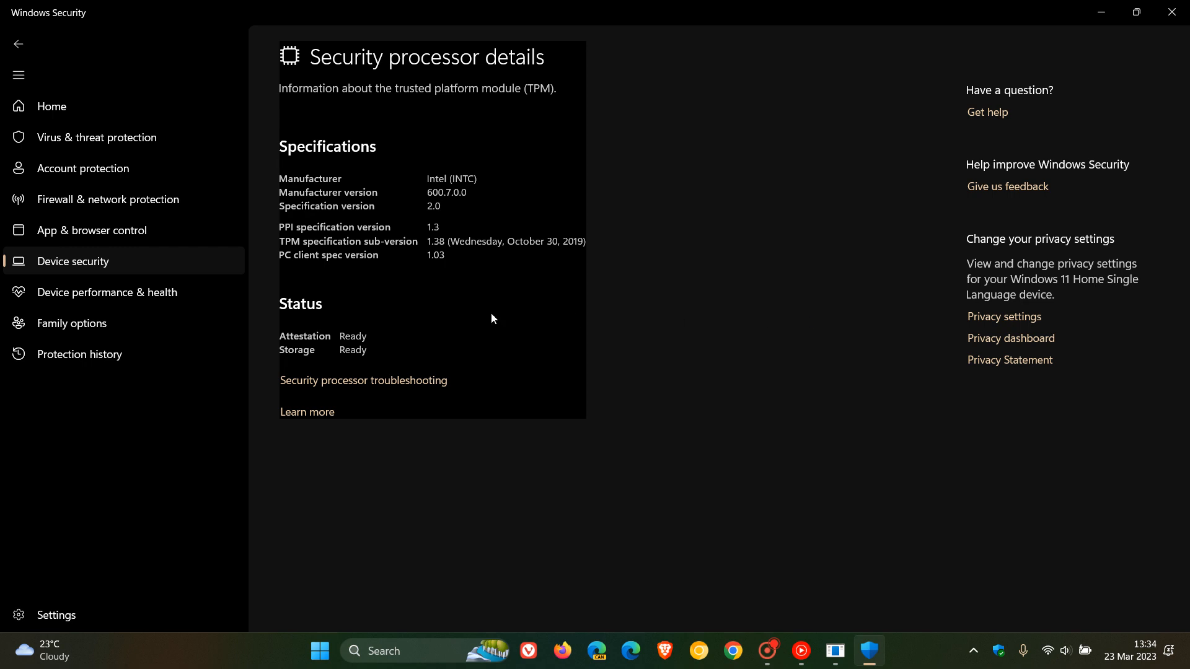
mouse_move(75, 272)
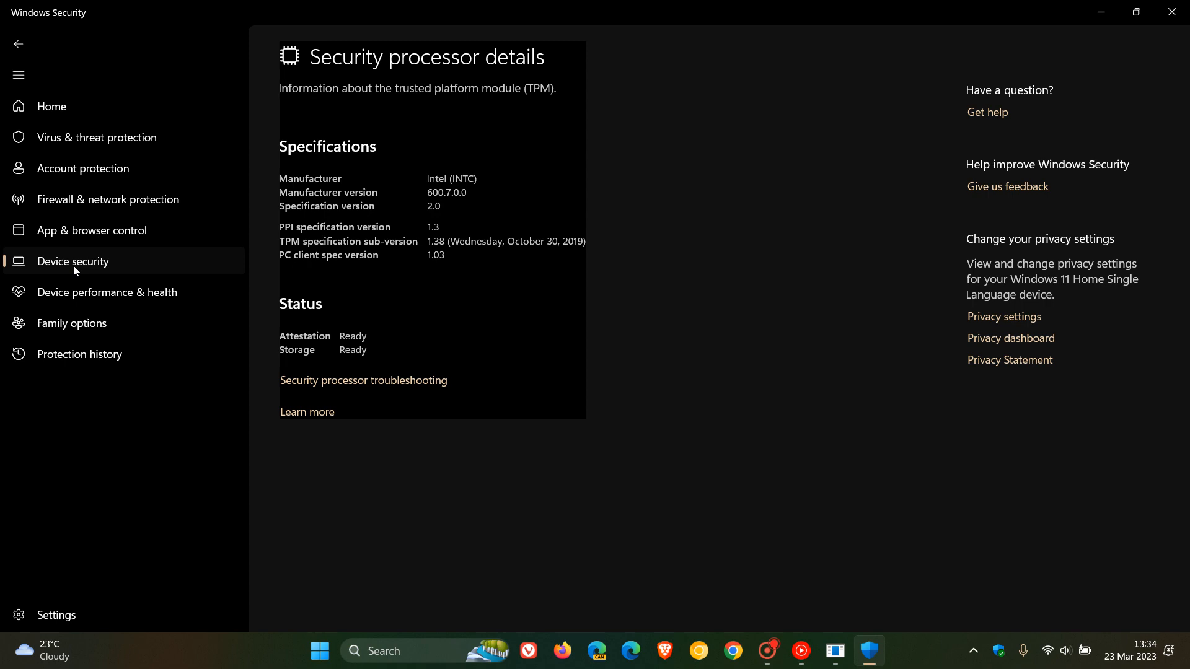
Return to Device security and view Core isolation details down to Local Security Authority protection
click(19, 44)
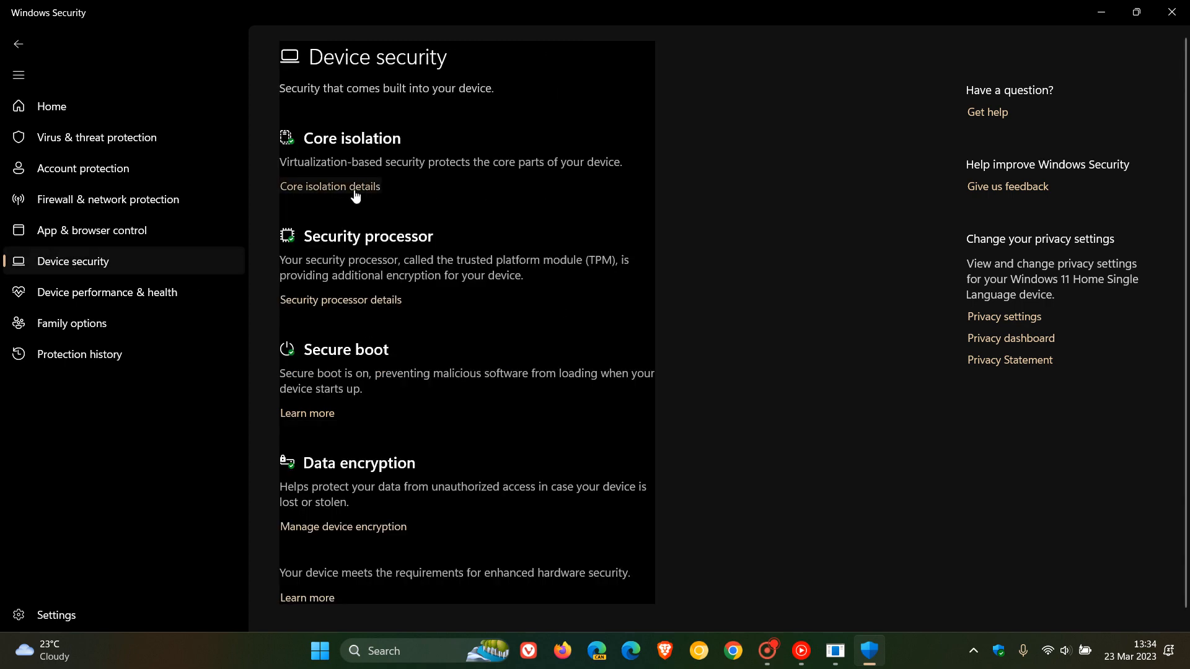
click(330, 188)
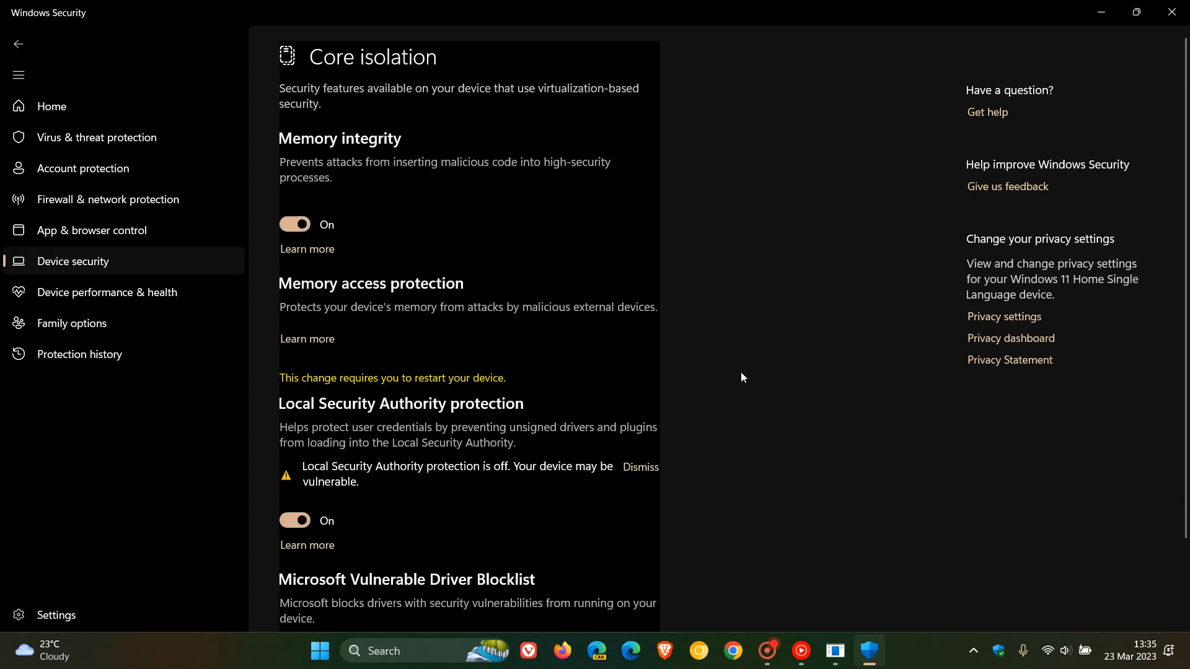
scroll(down, 3)
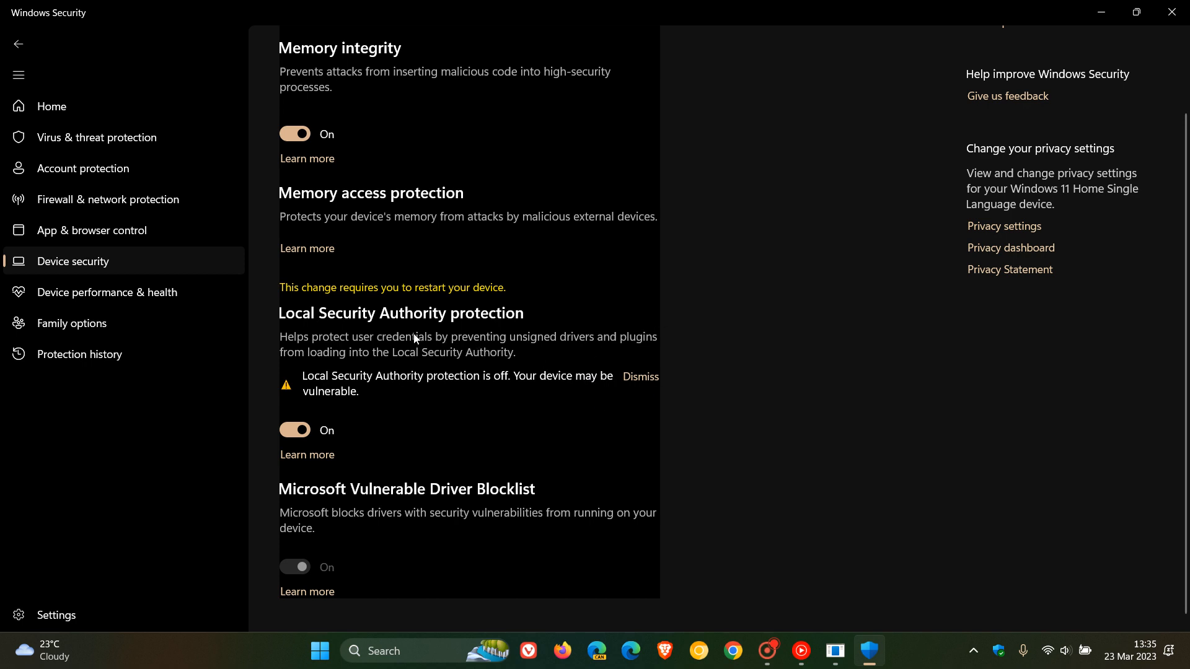
mouse_move(395, 408)
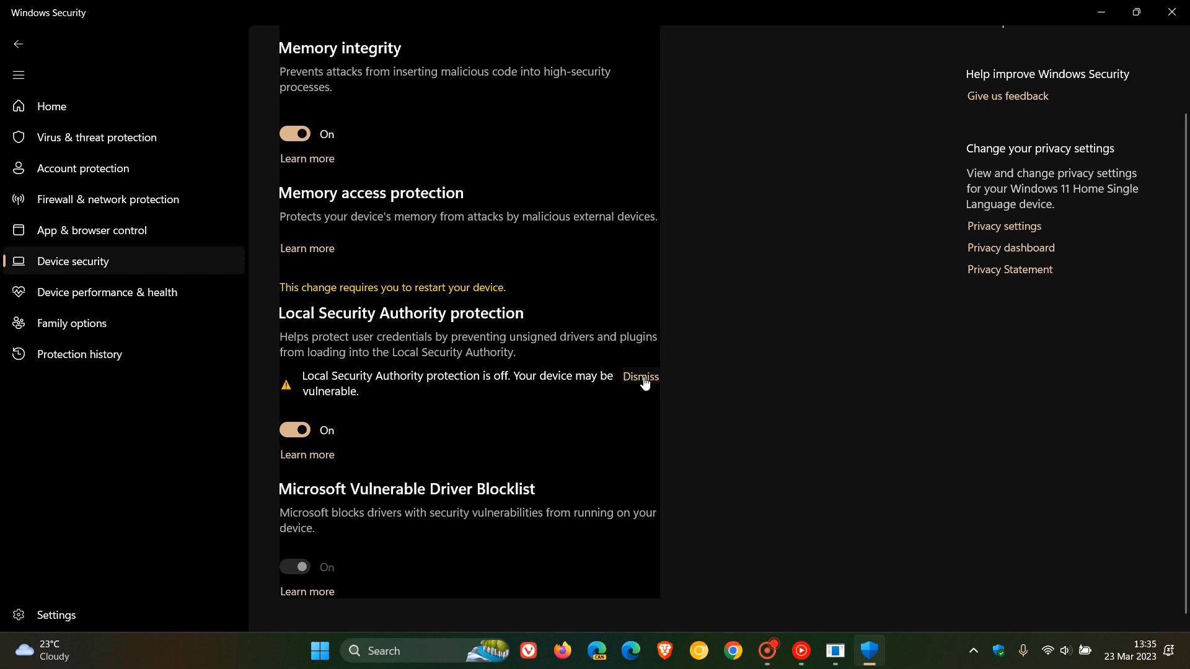
Dismiss the 'Local Security Authority protection is off' warning, leaving protection On
click(639, 377)
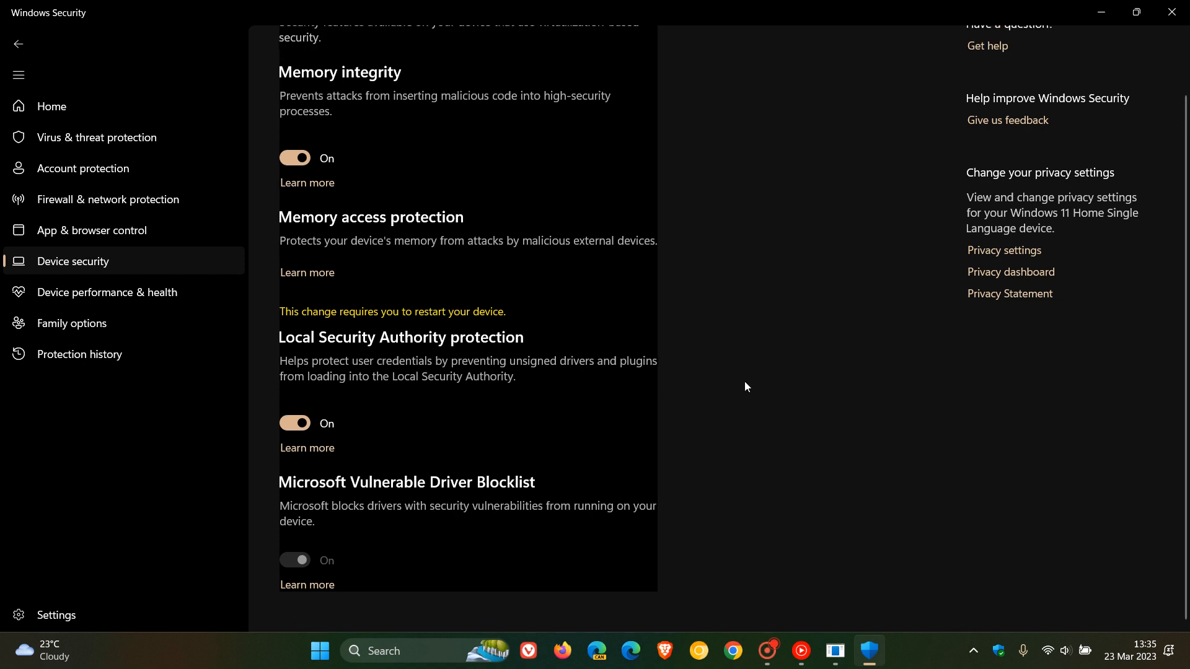
mouse_move(715, 400)
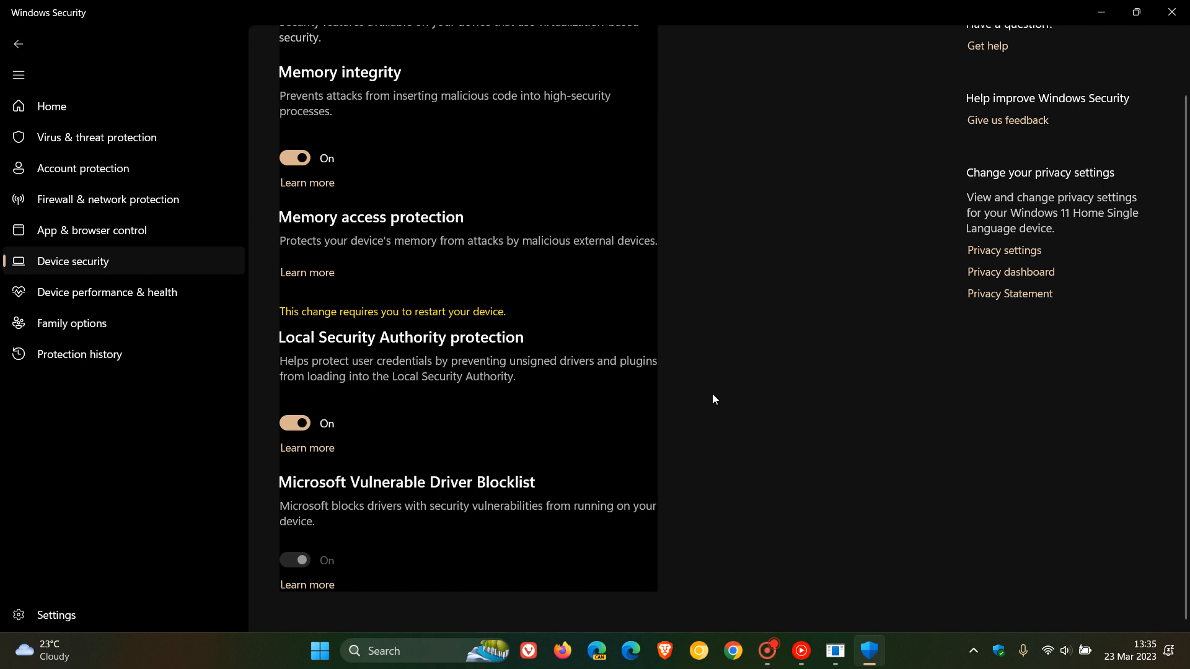
mouse_move(671, 399)
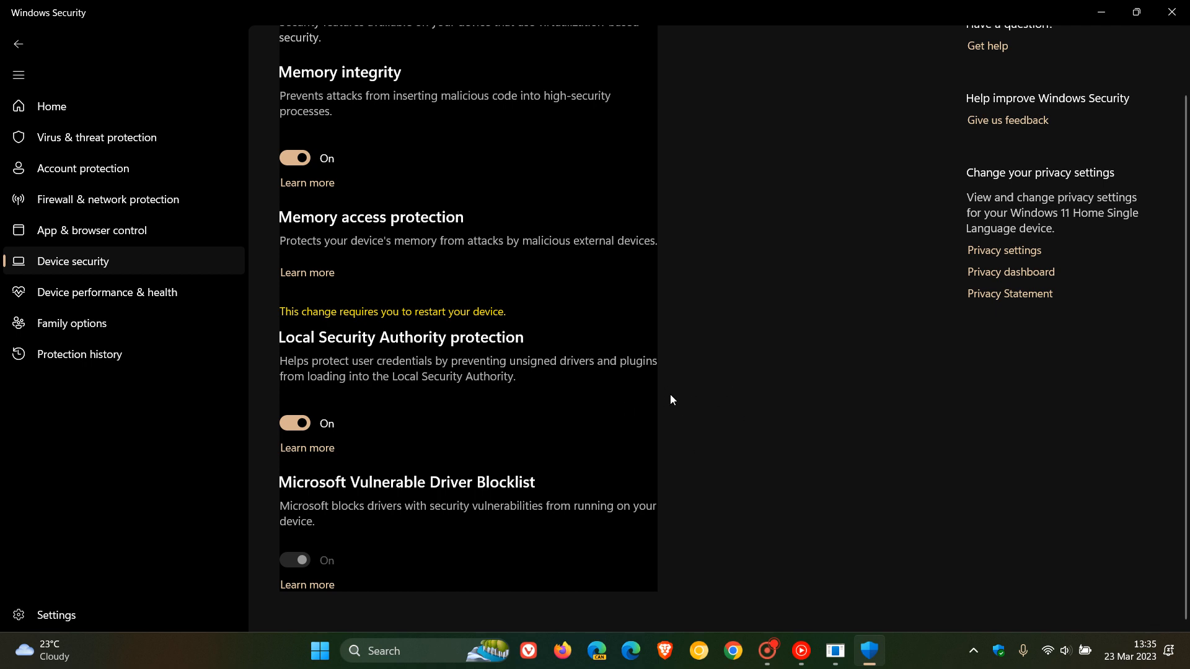
mouse_move(533, 404)
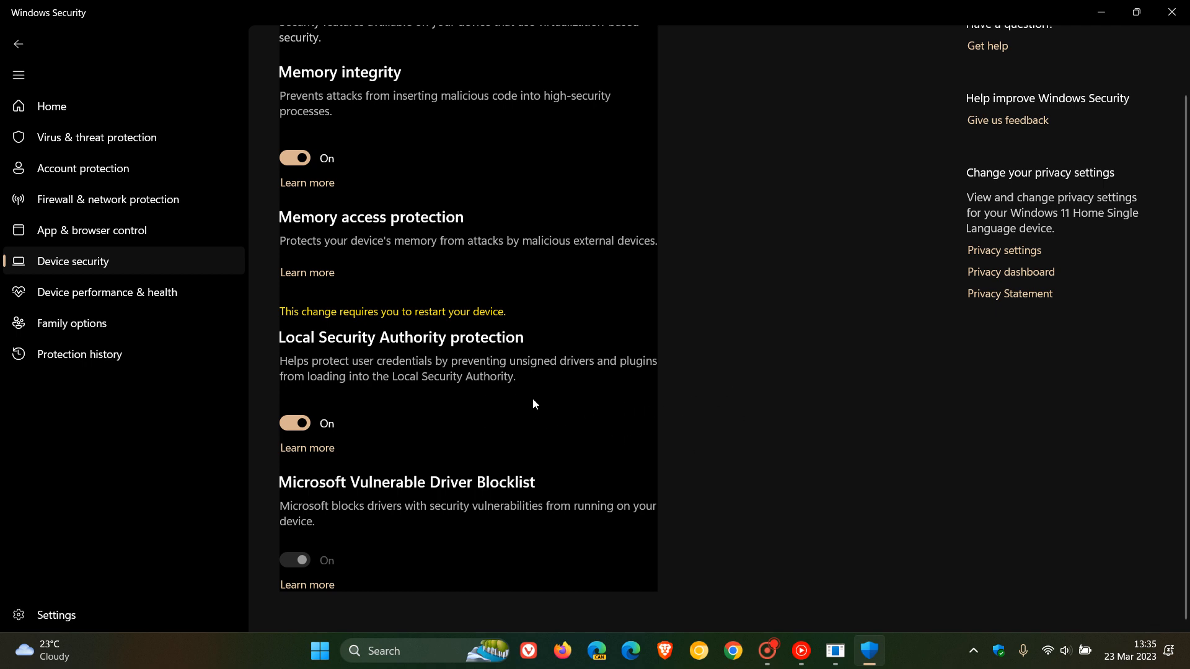
mouse_move(566, 410)
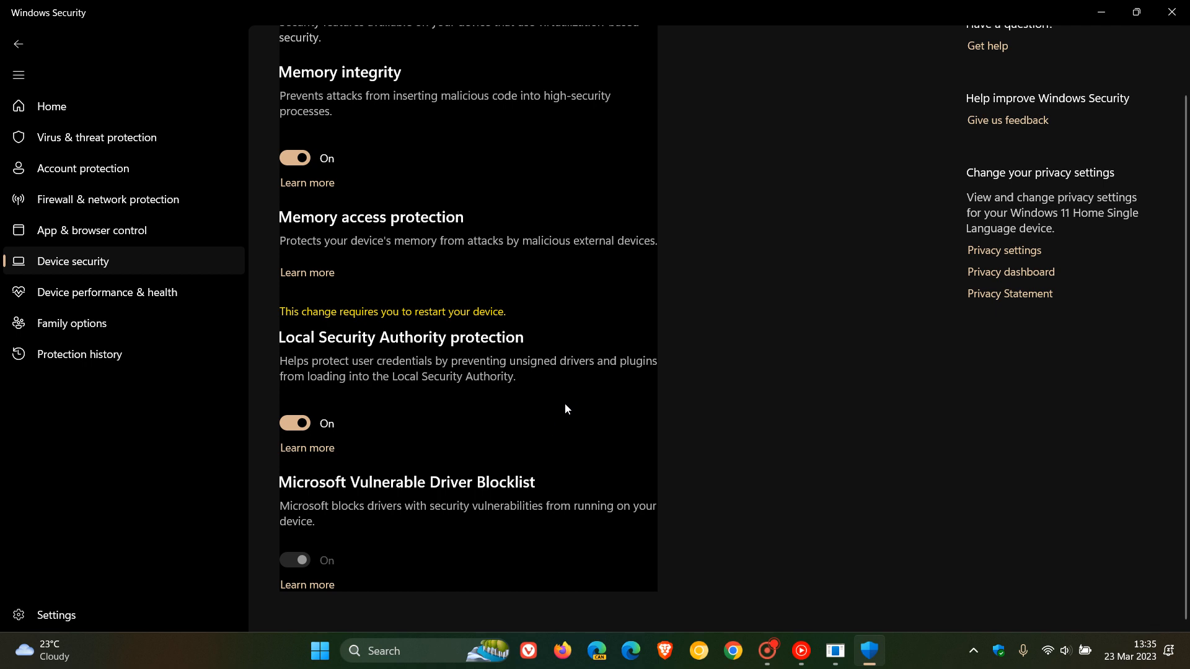
mouse_move(630, 416)
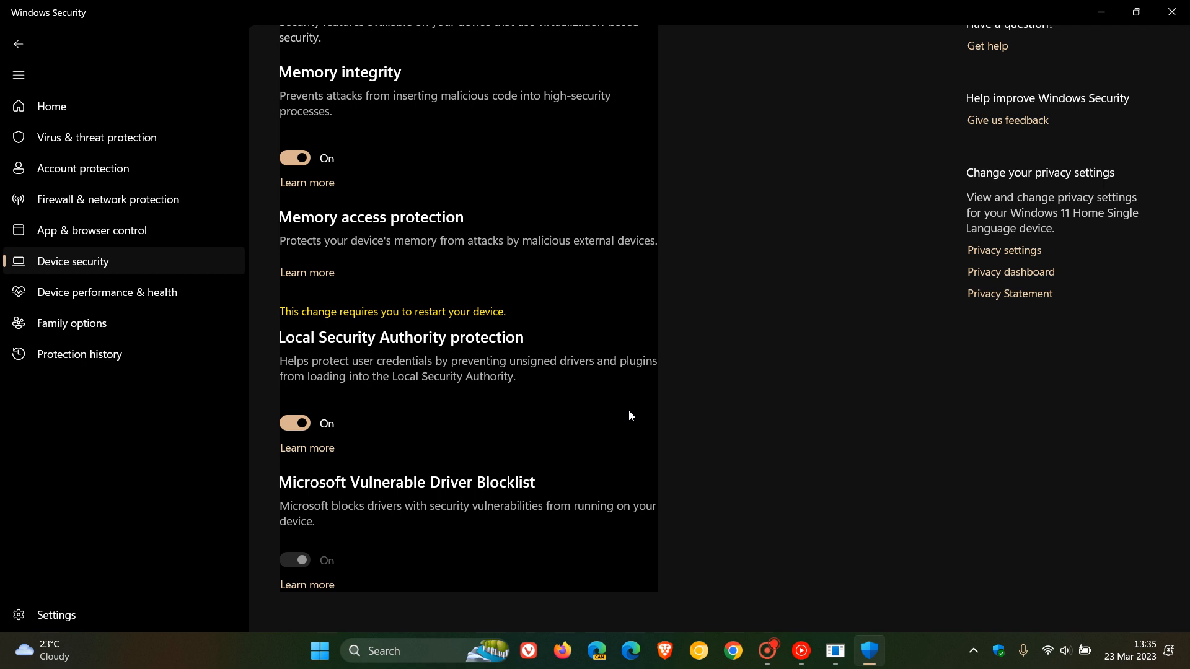
mouse_move(776, 345)
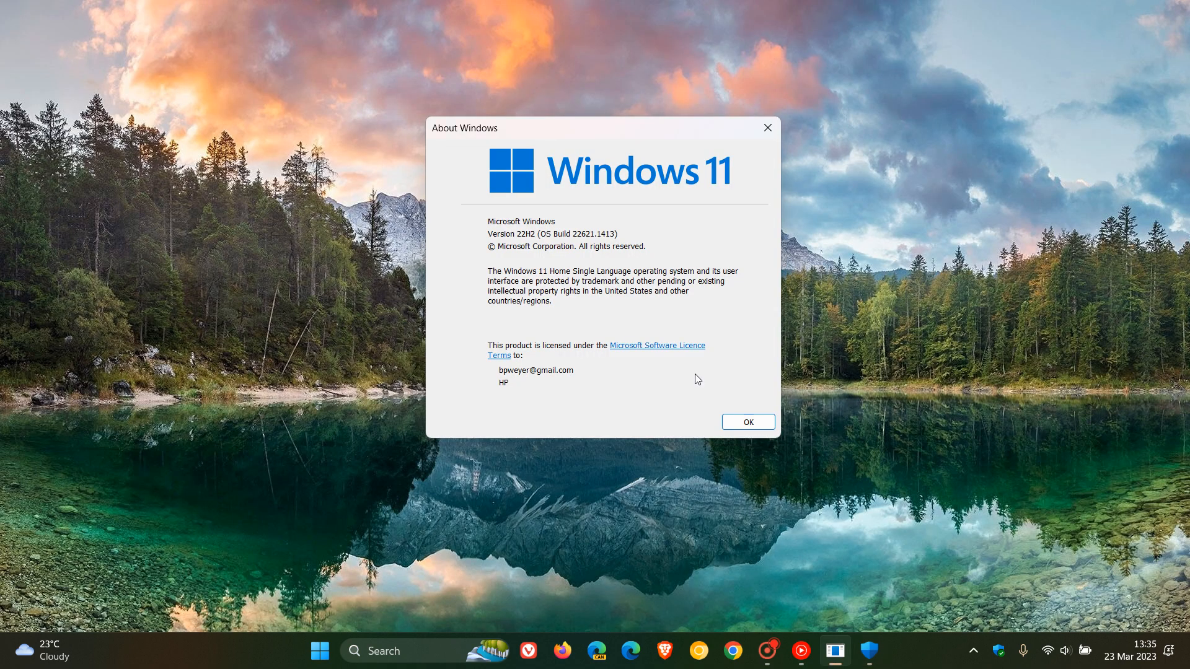
Close the About Windows dialog with OK, leaving the desktop showing
click(746, 421)
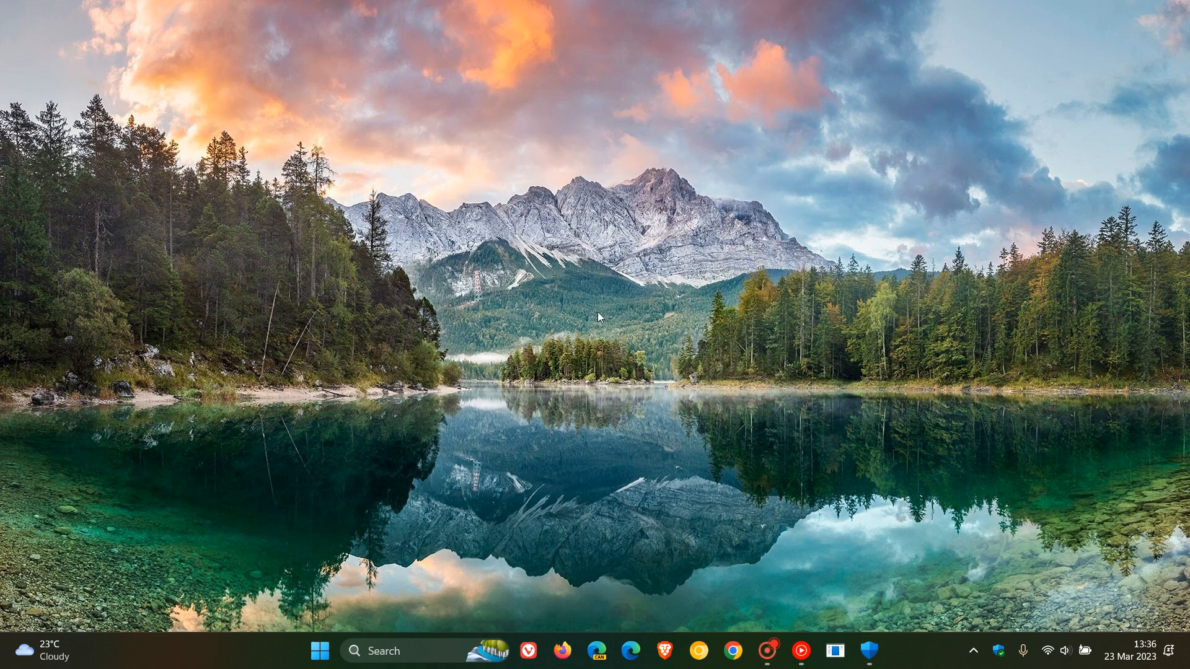
mouse_move(671, 266)
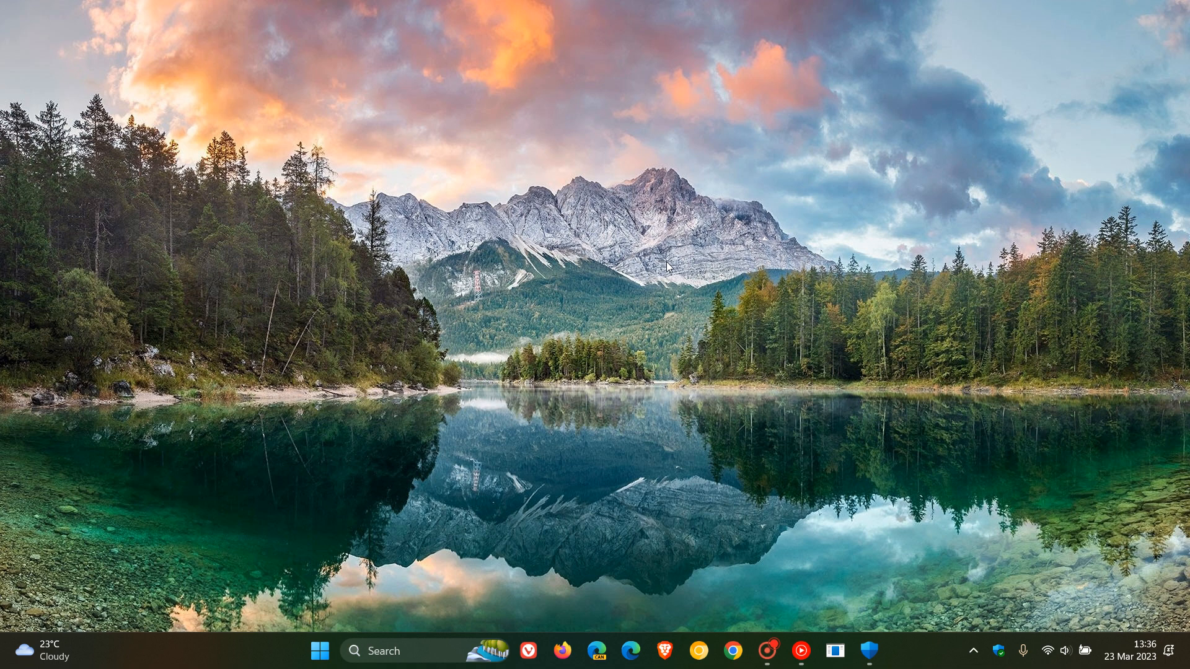
mouse_move(726, 290)
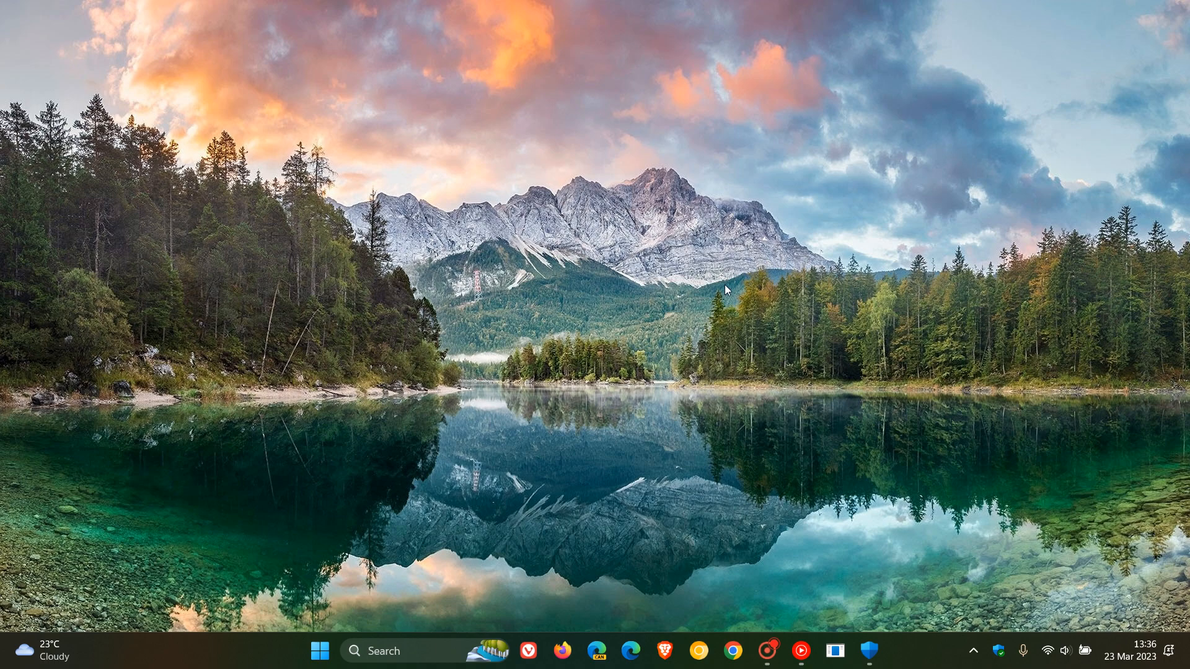